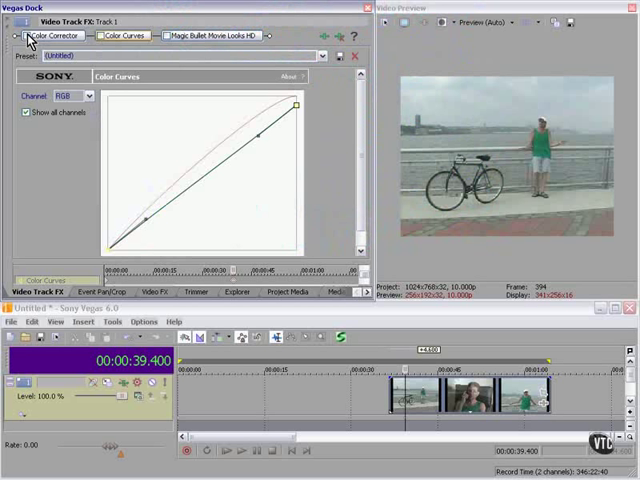
Show the Magic Bullet Movie Looks settings and expand its list of look presets
{"action": "left_click", "coordinate": [210, 36]}
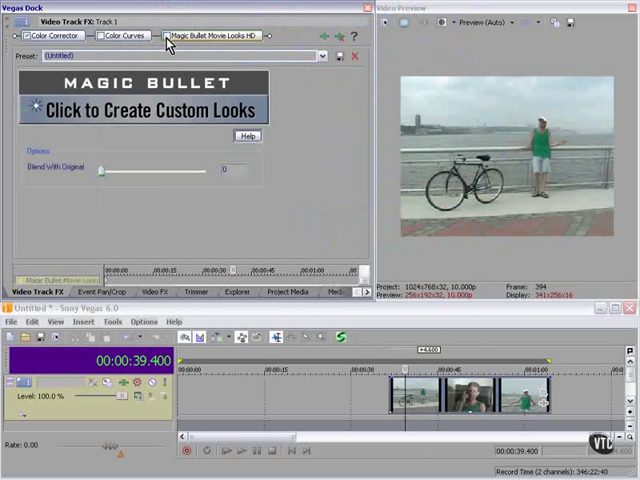
{"action": "left_click", "coordinate": [164, 36]}
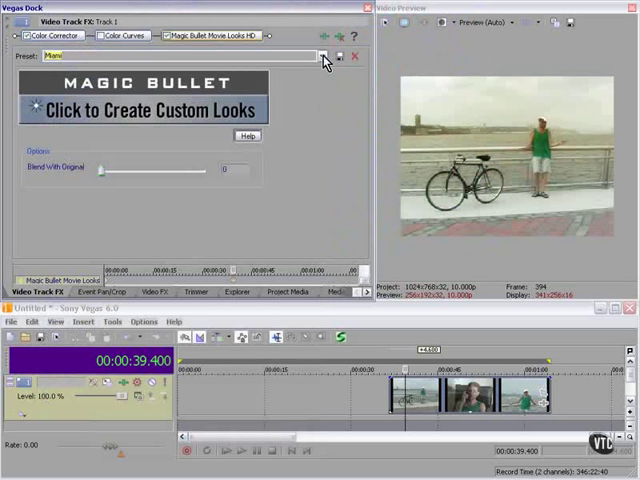
{"action": "left_click", "coordinate": [324, 56]}
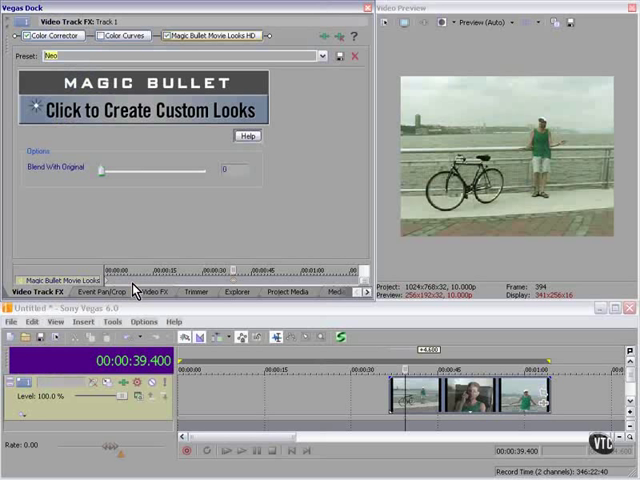
{"action": "mouse_move", "coordinate": [320, 58]}
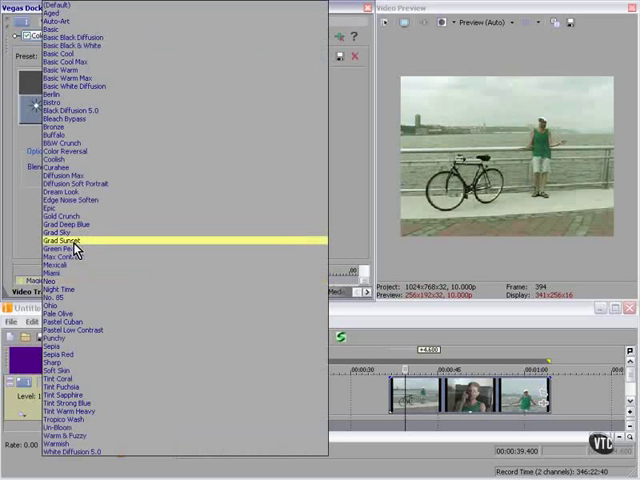
Try the Grad Sunset look, then settle on a warmer, pinkish preset further down the list
{"action": "left_click", "coordinate": [64, 240]}
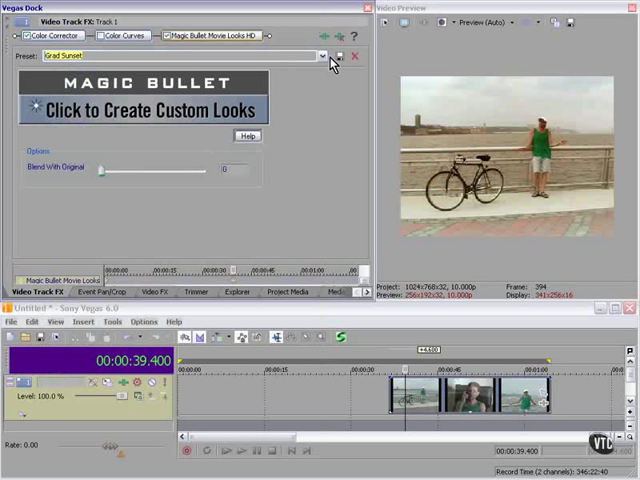
{"action": "left_click", "coordinate": [322, 56]}
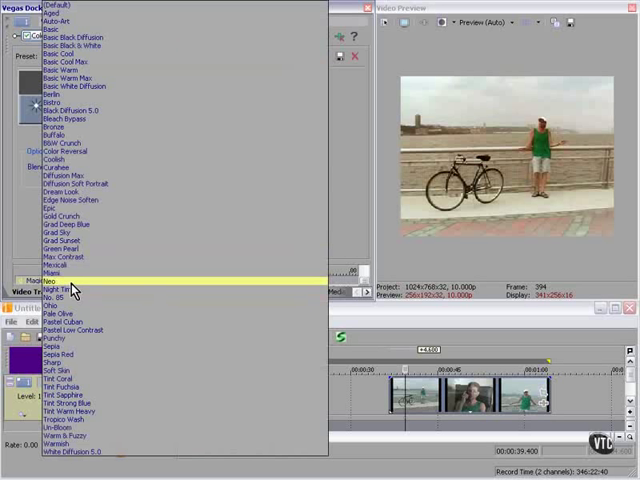
{"action": "left_click", "coordinate": [56, 290]}
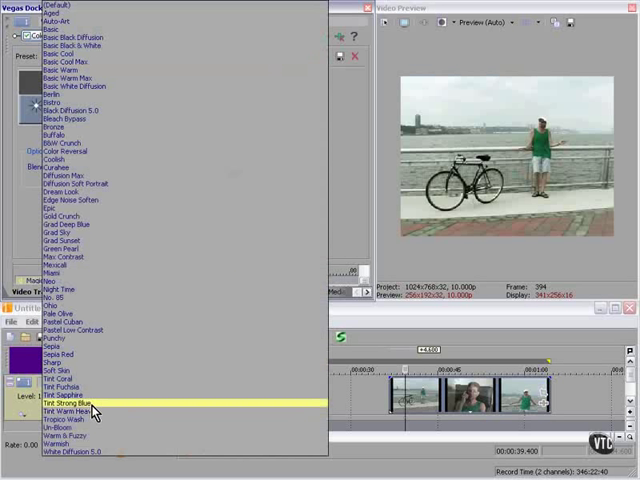
{"action": "left_click", "coordinate": [64, 404]}
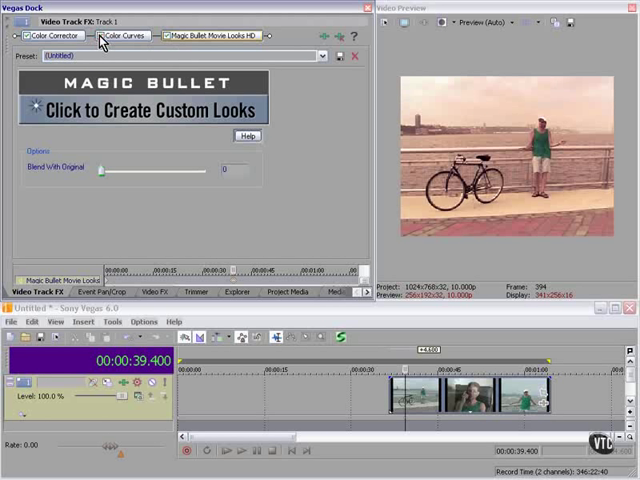
Review the Color Corrector and Color Curves settings, then return to Magic Bullet Movie Looks
{"action": "left_click", "coordinate": [124, 38]}
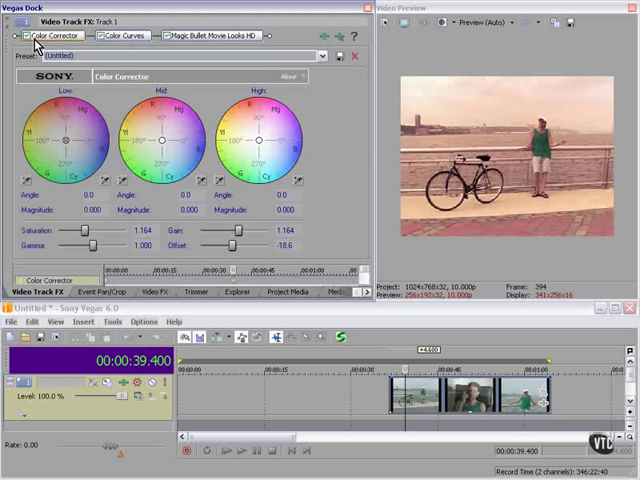
{"action": "mouse_move", "coordinate": [40, 48]}
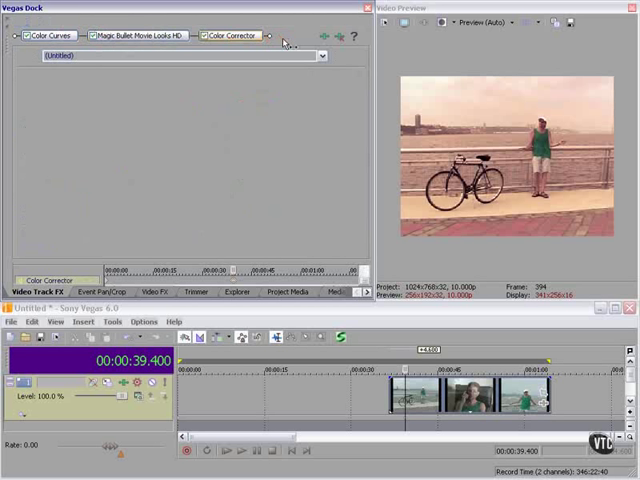
{"action": "left_click", "coordinate": [52, 36]}
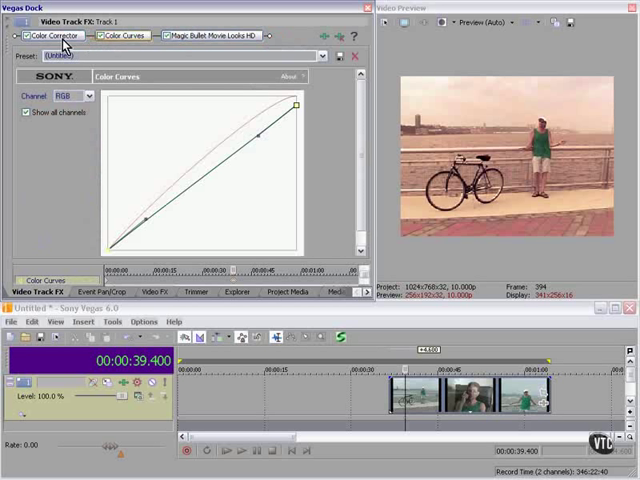
{"action": "left_click", "coordinate": [218, 40]}
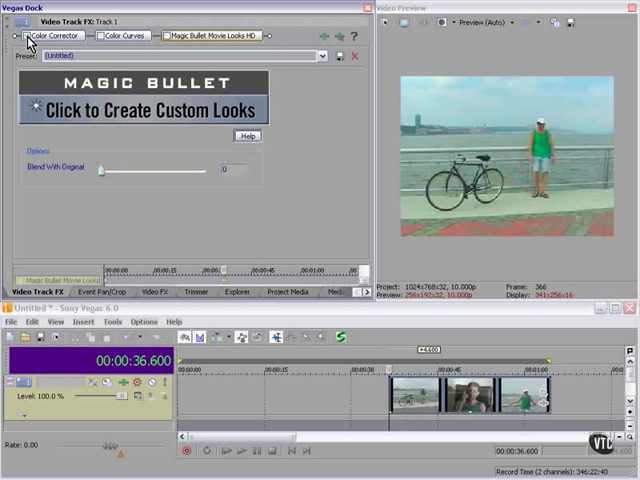
{"action": "mouse_move", "coordinate": [108, 46]}
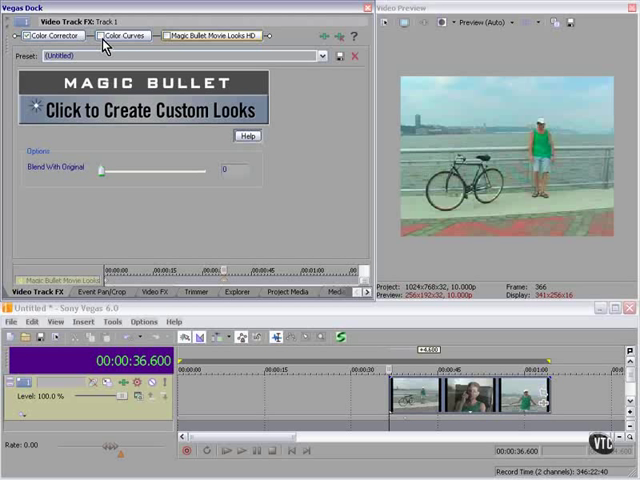
{"action": "left_click", "coordinate": [44, 36]}
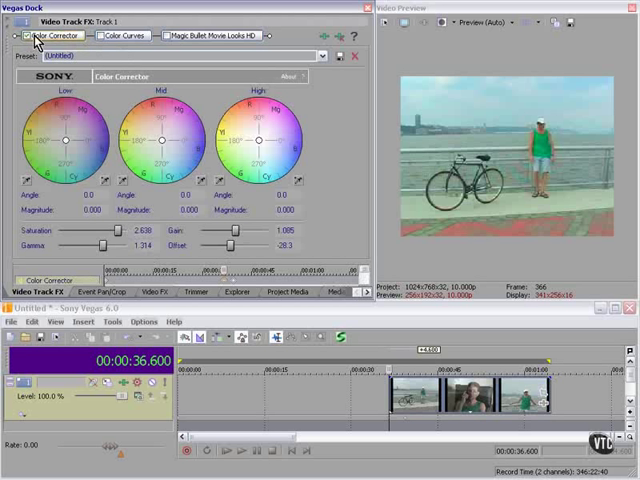
{"action": "left_click", "coordinate": [128, 36]}
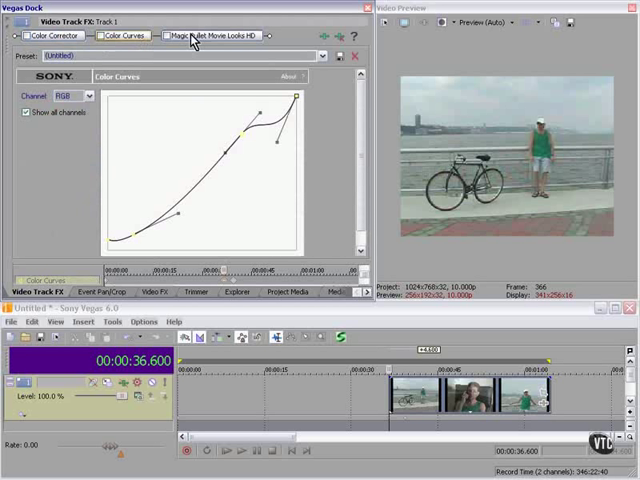
{"action": "left_click", "coordinate": [210, 36]}
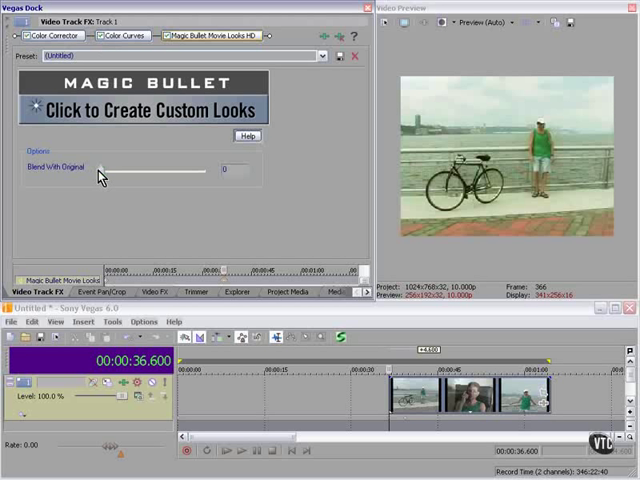
Set the Magic Bullet Blend With Original amount to about 54
{"action": "left_click_drag", "start_coordinate": [110, 170], "coordinate": [116, 170]}
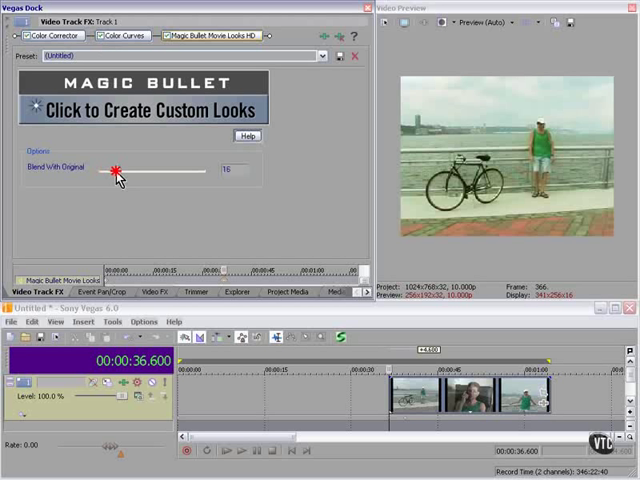
{"action": "left_click_drag", "start_coordinate": [112, 170], "coordinate": [168, 170]}
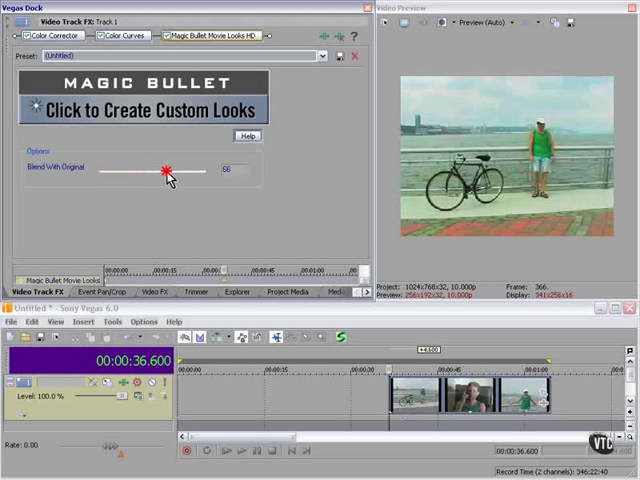
{"action": "left_click_drag", "start_coordinate": [164, 170], "coordinate": [160, 170]}
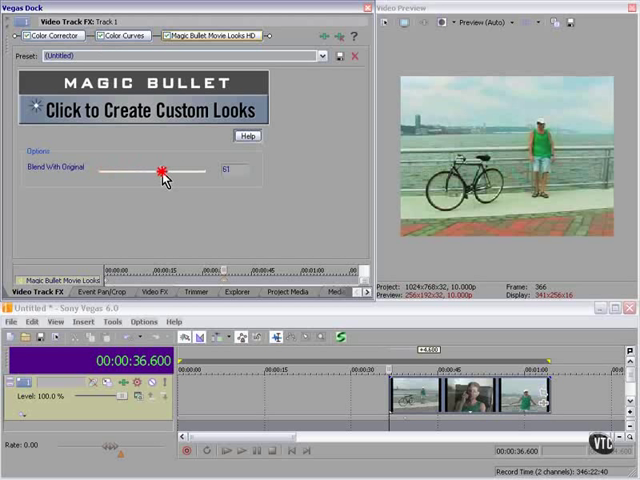
{"action": "left_click_drag", "start_coordinate": [158, 172], "coordinate": [168, 172]}
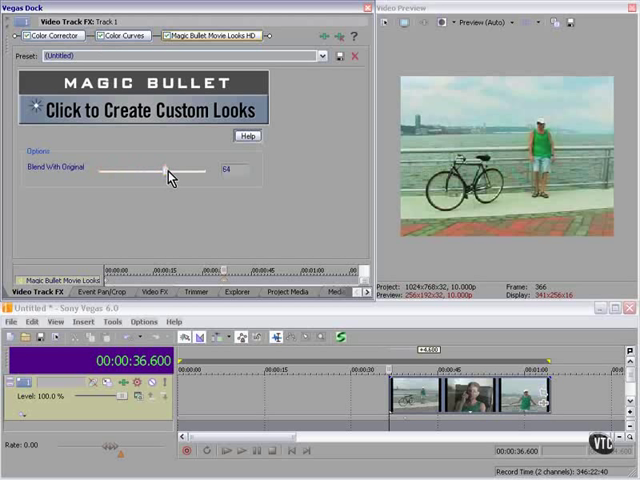
{"action": "mouse_move", "coordinate": [164, 176]}
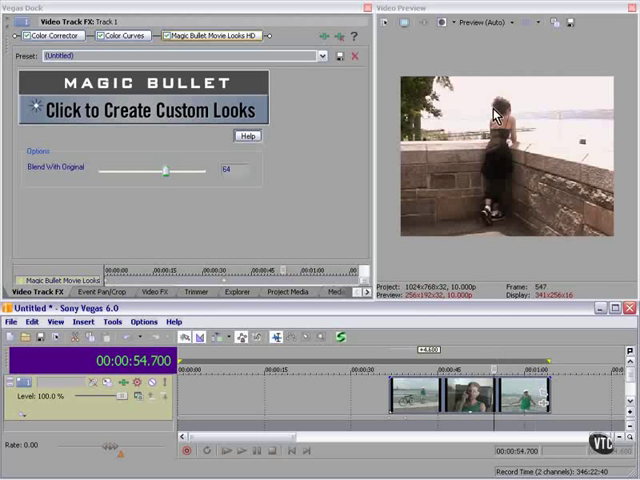
{"action": "mouse_move", "coordinate": [464, 130]}
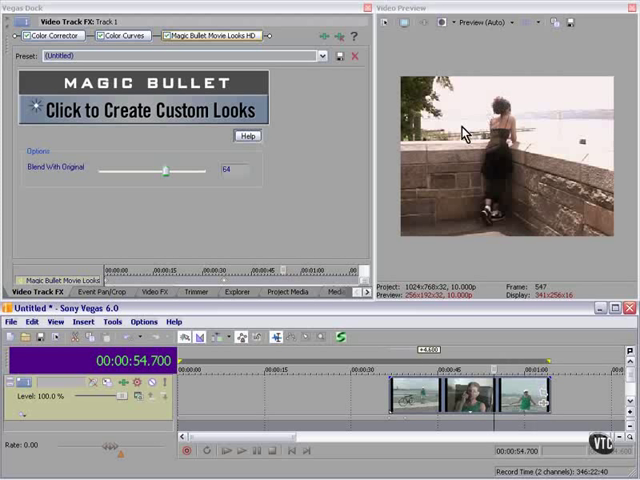
{"action": "mouse_move", "coordinate": [284, 292]}
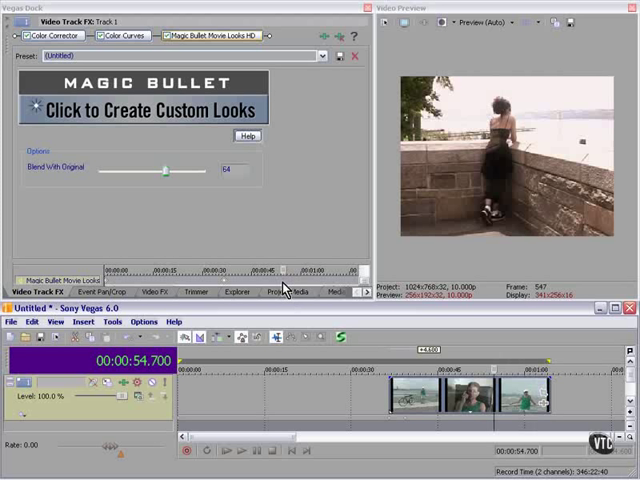
Add a point on the RGB colour curve and pull it down to darken and warm the clip
{"action": "left_click", "coordinate": [128, 36]}
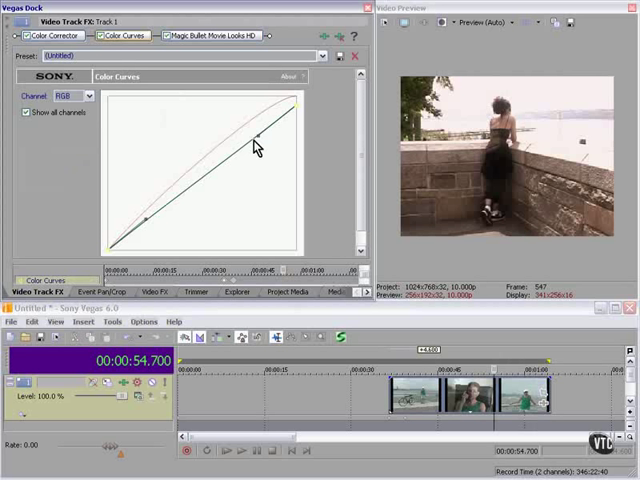
{"action": "left_click", "coordinate": [244, 132]}
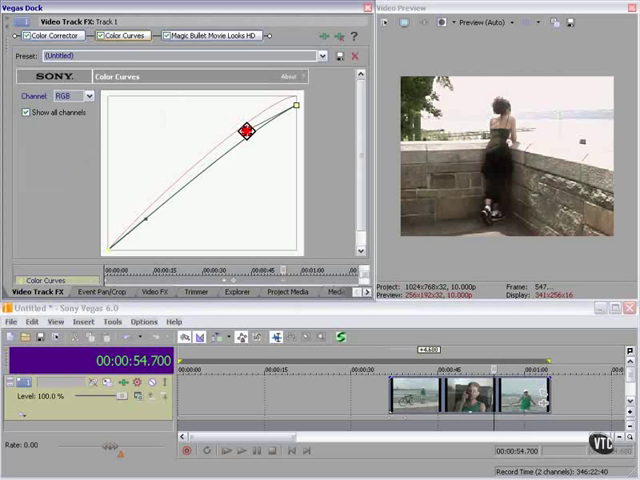
{"action": "left_click_drag", "start_coordinate": [240, 132], "coordinate": [268, 170]}
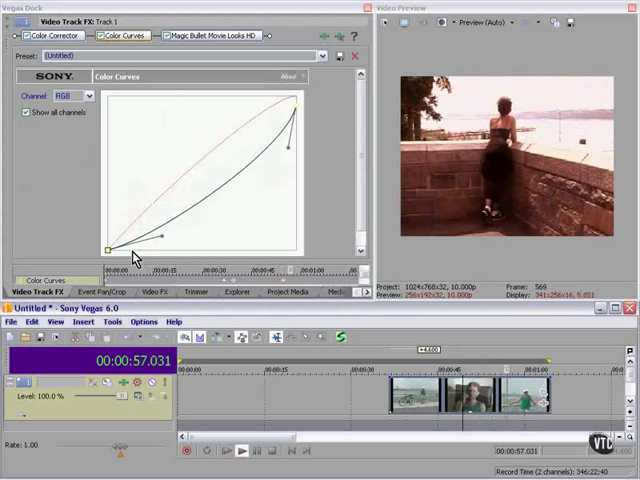
{"action": "left_click", "coordinate": [40, 36]}
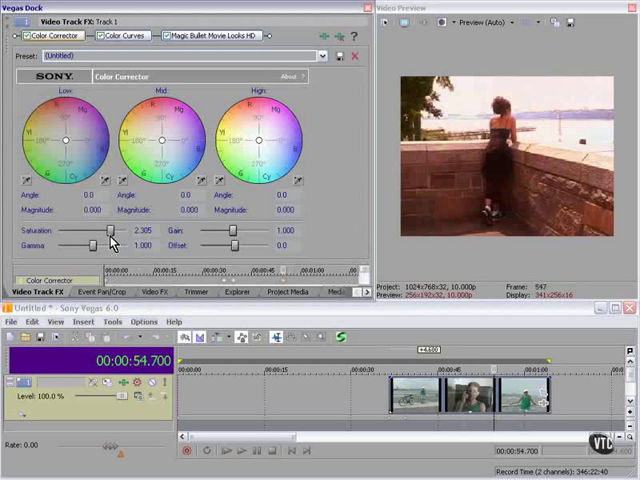
{"action": "mouse_move", "coordinate": [616, 90]}
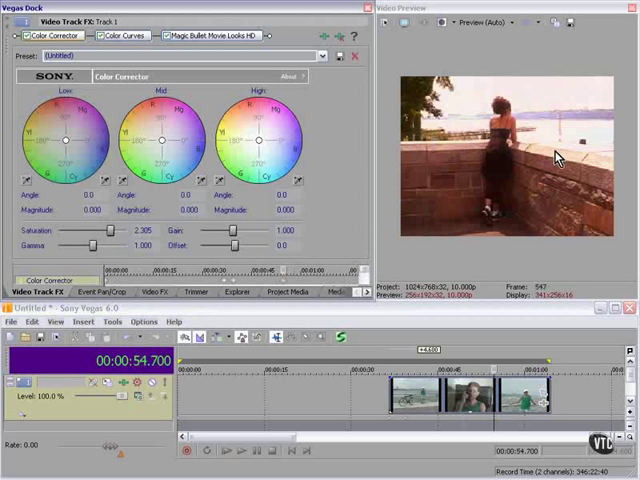
{"action": "mouse_move", "coordinate": [412, 358]}
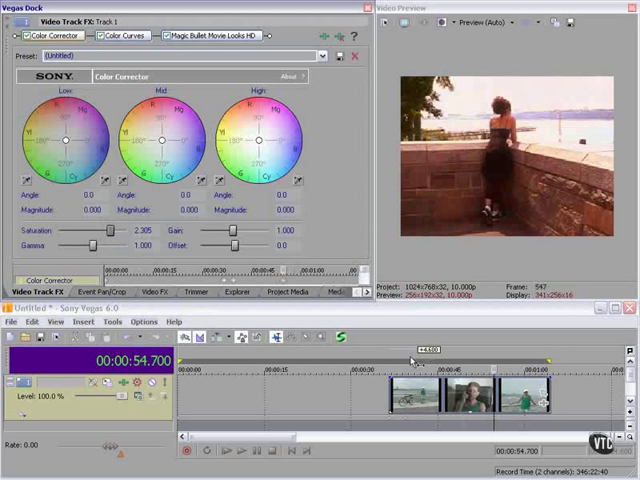